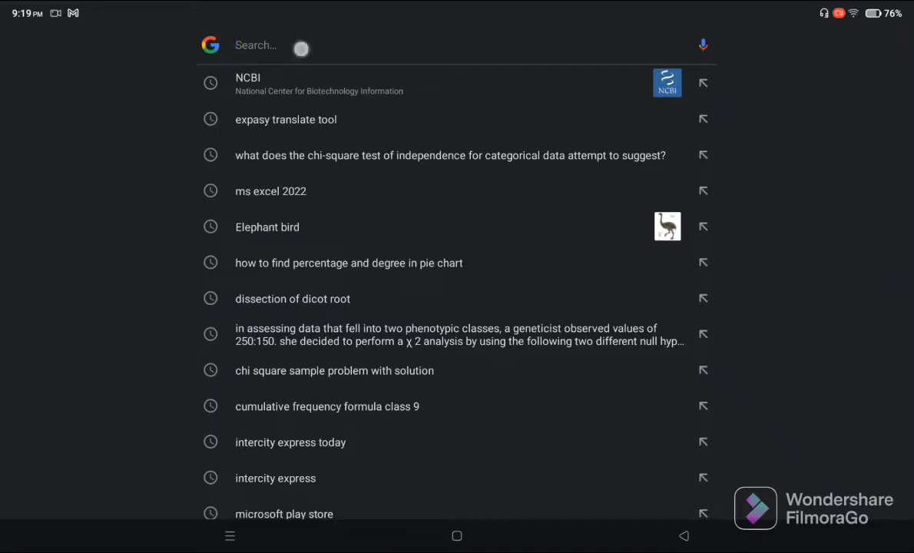
# Step: Search Google for 'ncbi' to find the National Center for Biotechnology Information site
pyautogui.click(307, 45)
pyautogui.write('ncb')
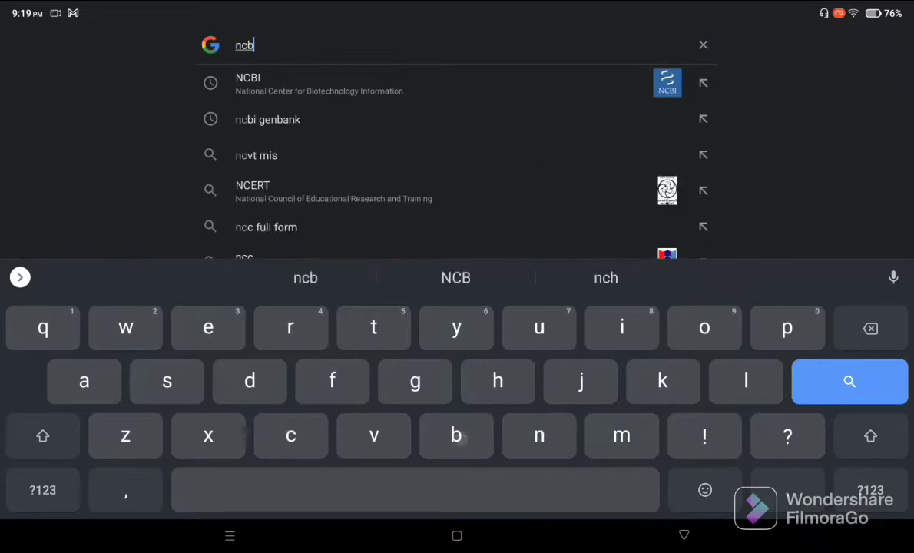
pyautogui.write('i')
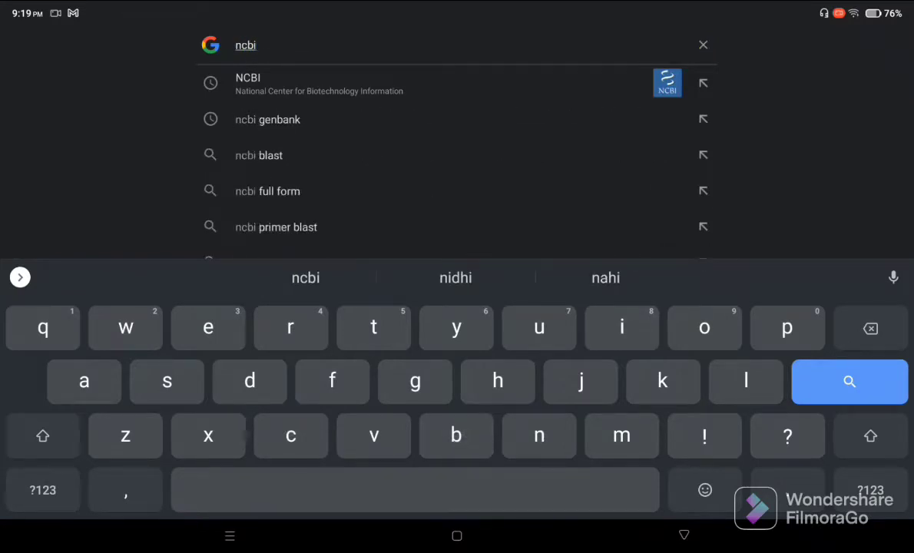
pyautogui.click(849, 382)
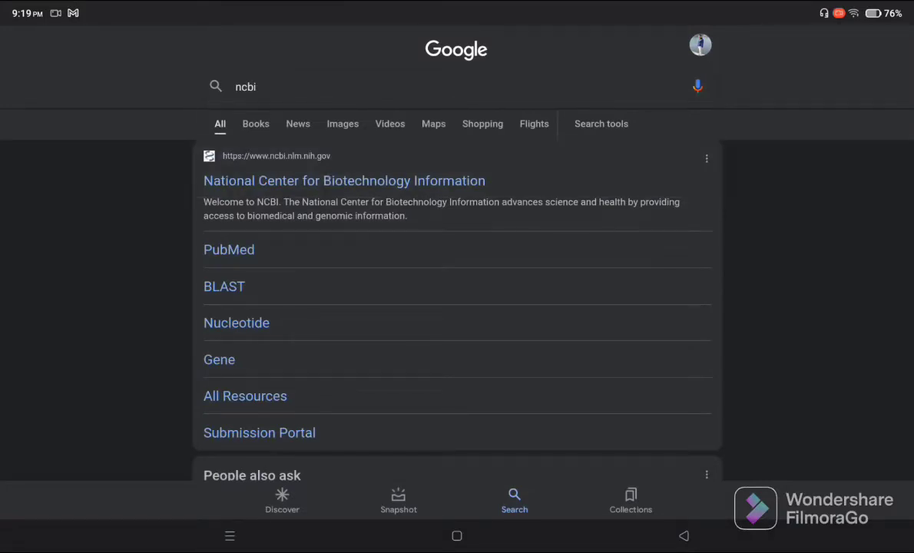
# Step: Go to the NCBI home site and choose the Nucleotide database for searching
pyautogui.click(344, 180)
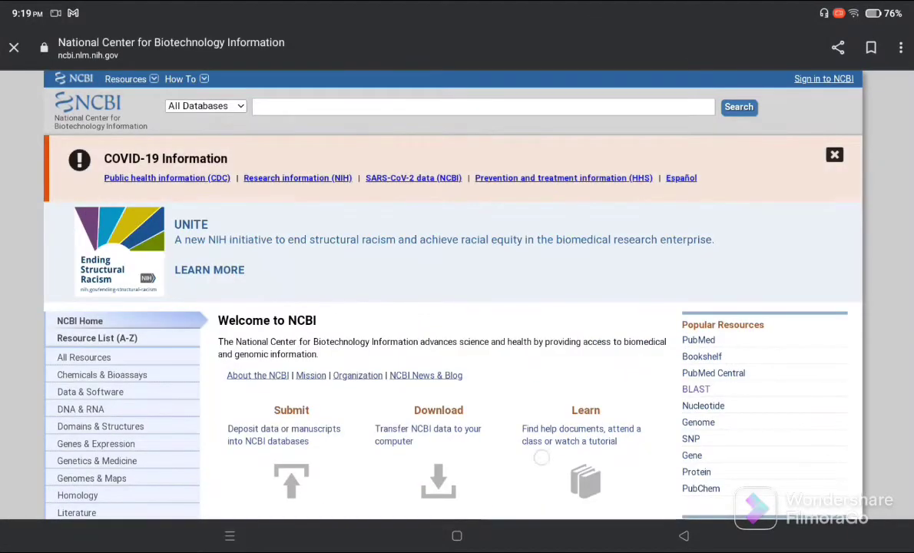
pyautogui.scroll(-3)
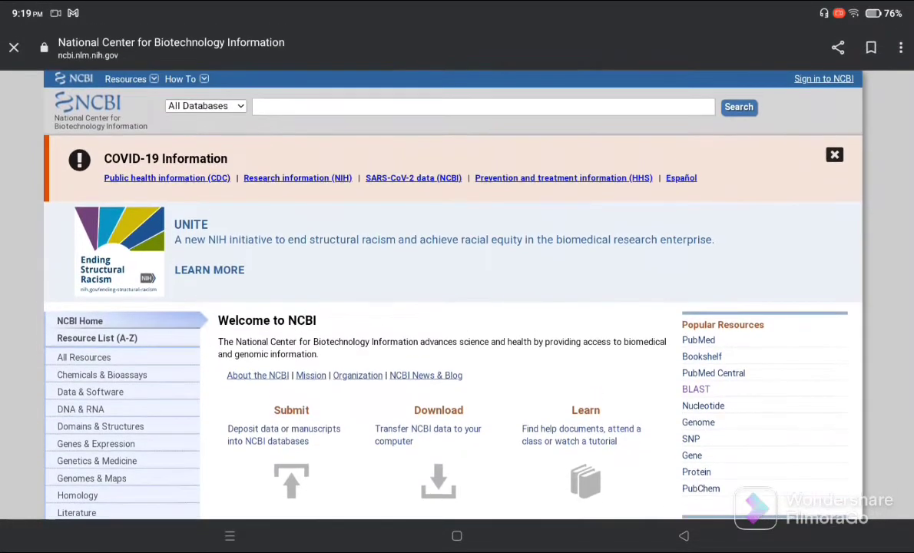
pyautogui.click(205, 105)
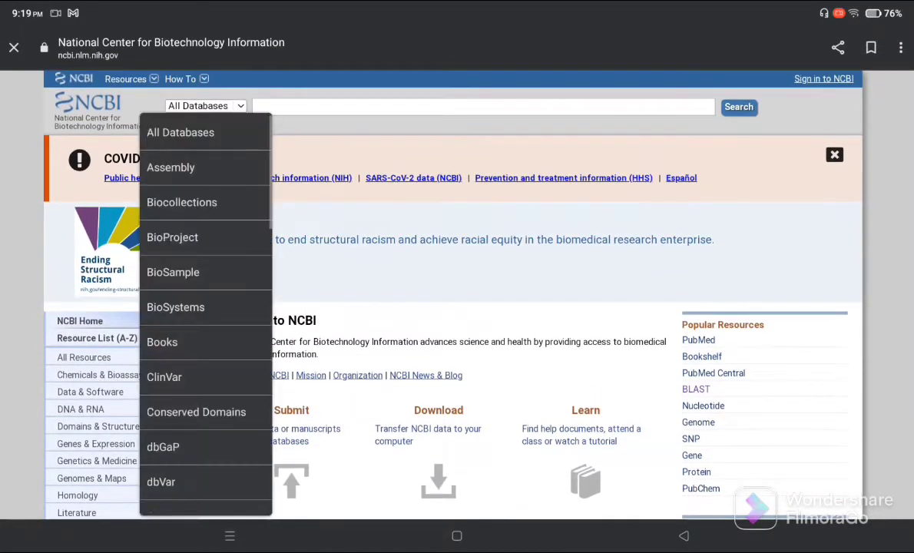
pyautogui.scroll(-3)
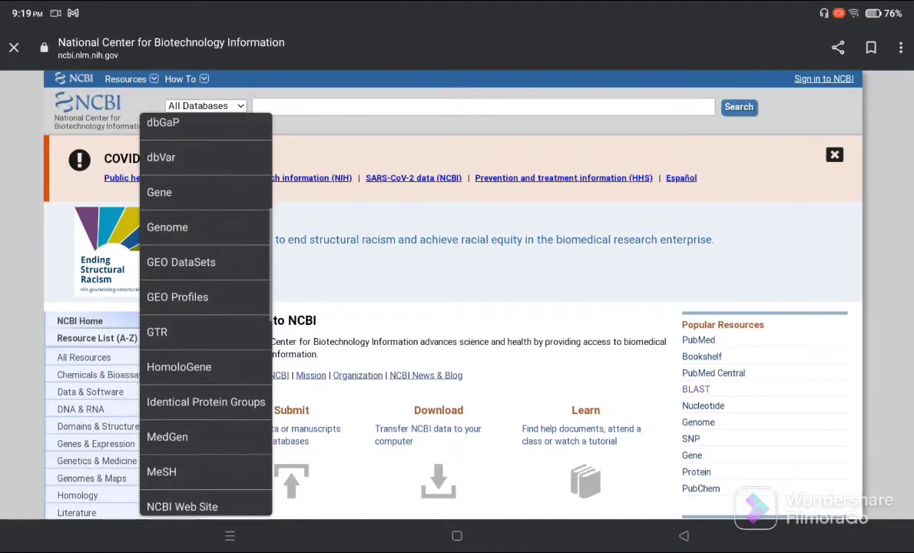
pyautogui.scroll(-3)
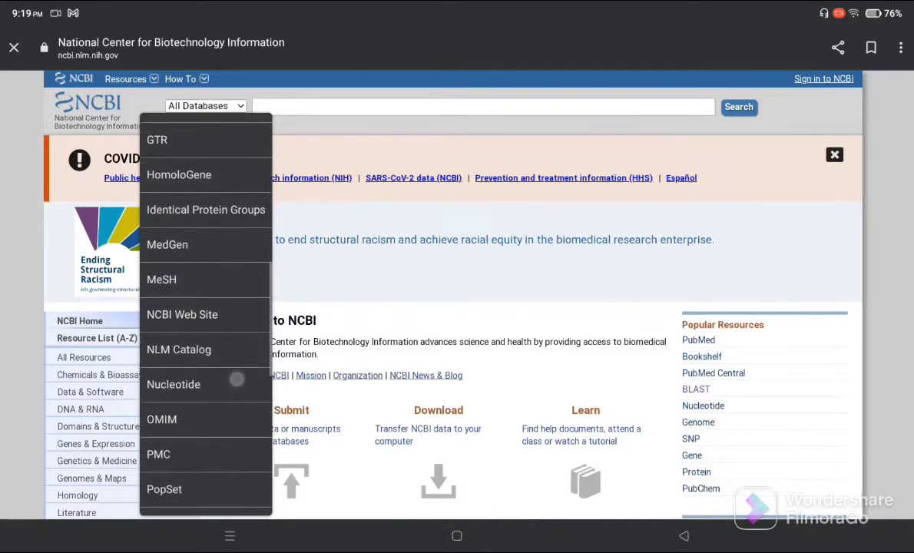
pyautogui.click(174, 384)
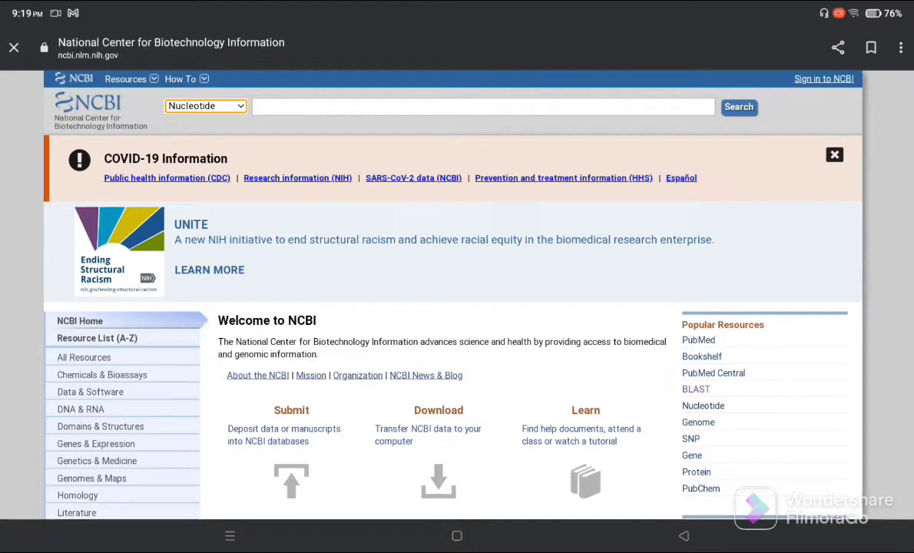
# Step: Search Nucleotide for 'Human haemoglobin', returning 172 items led by the A alpha chain
pyautogui.click(483, 106)
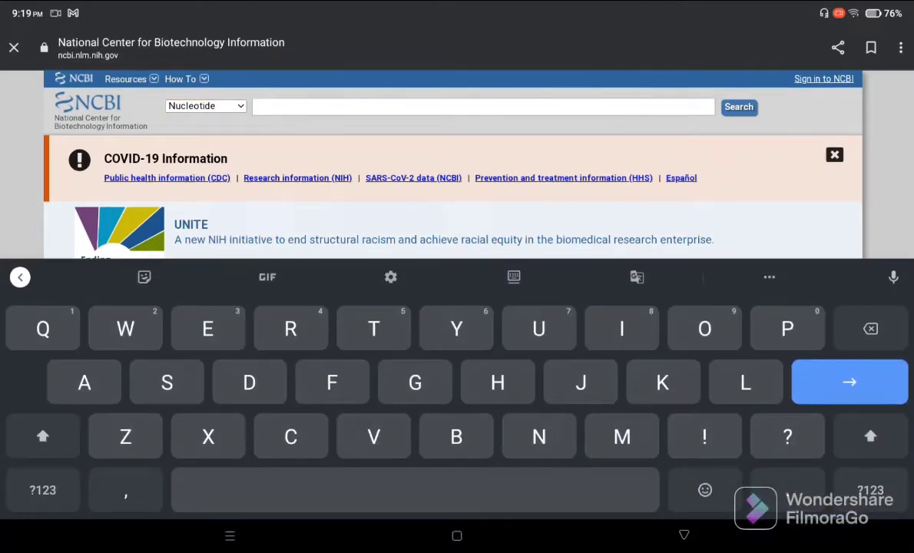
pyautogui.write('Hu')
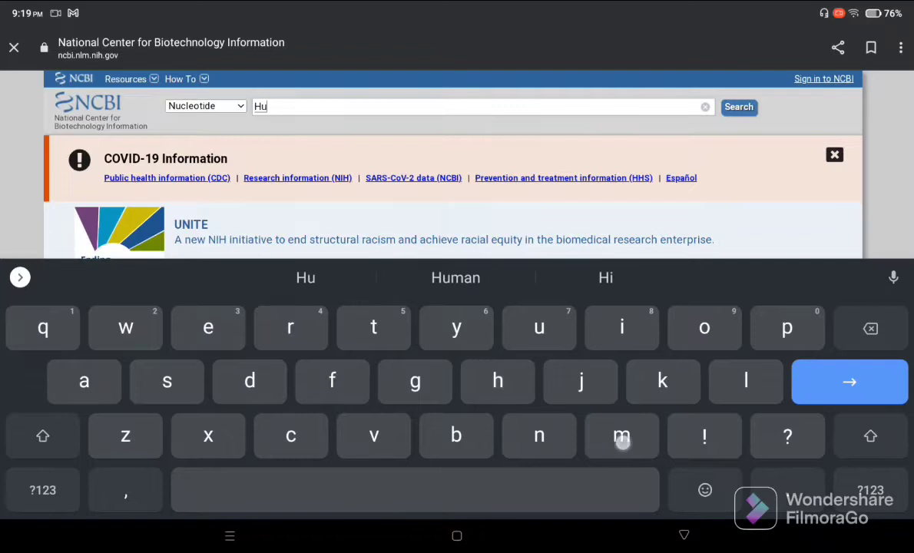
pyautogui.write('Human haemoglobin')
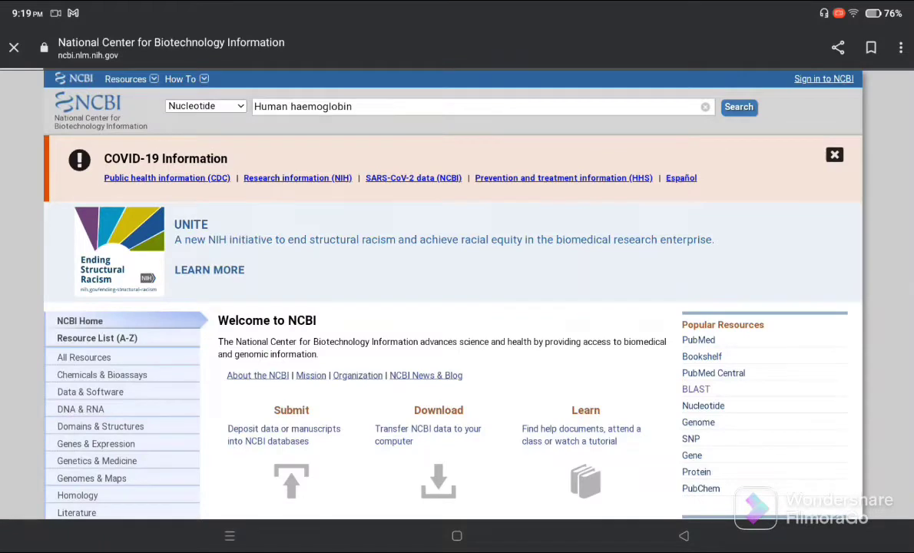
pyautogui.click(738, 107)
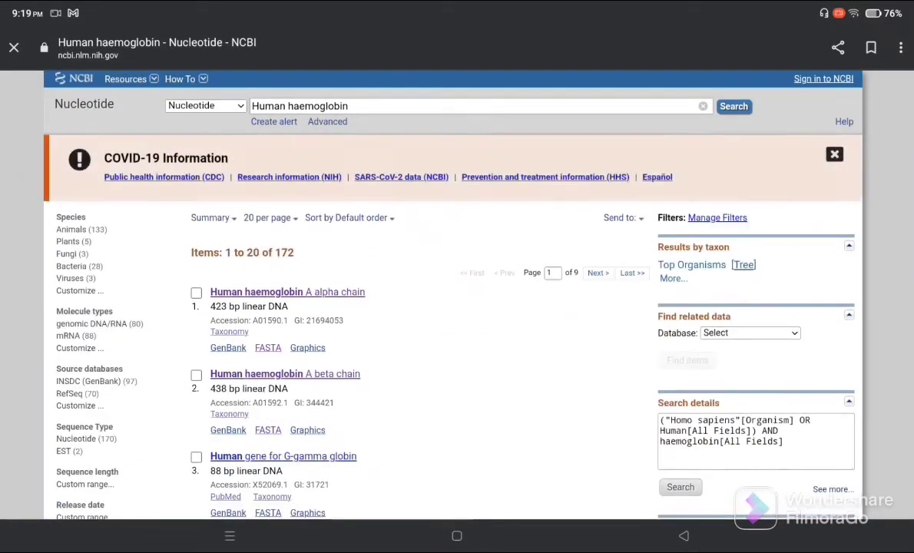
# Step: Open the GenBank record A01592.1 for Human haemoglobin A beta chain (438 bp DNA)
pyautogui.scroll(-3)
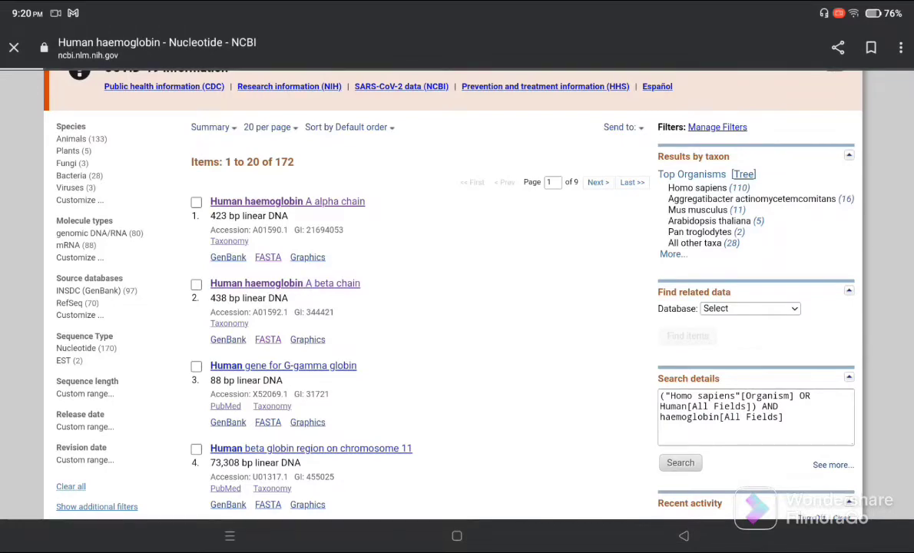
pyautogui.click(285, 282)
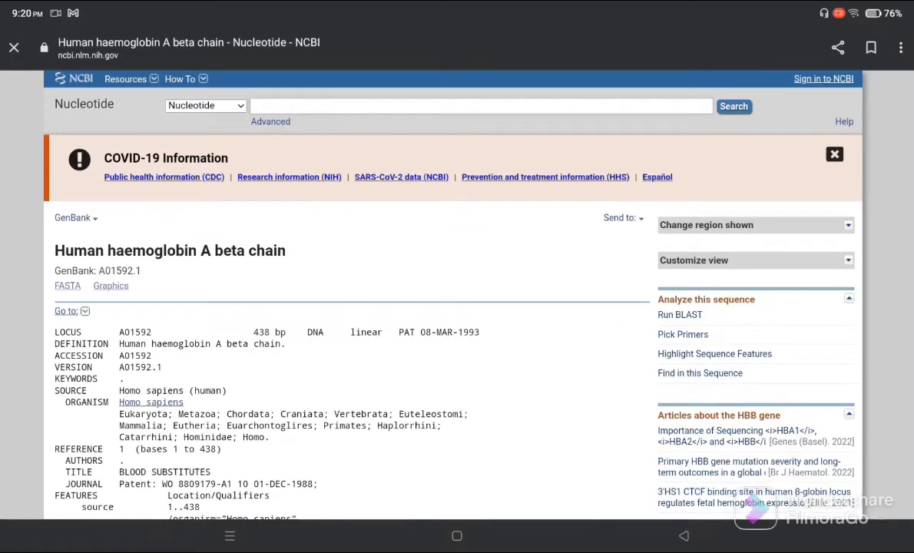
pyautogui.scroll(-3)
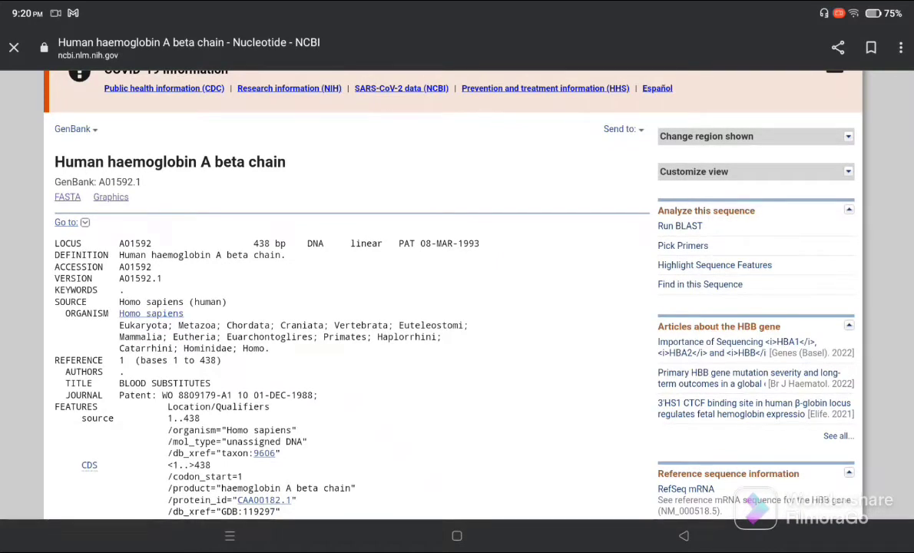
pyautogui.moveTo(680, 225)
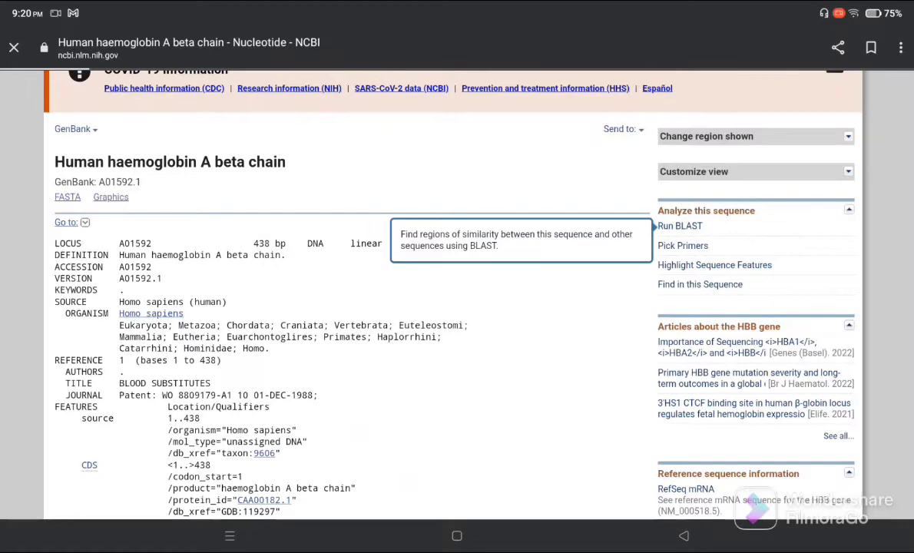
# Step: Run a BLASTN search of A01592.1 against the nt database and submit it
pyautogui.click(680, 225)
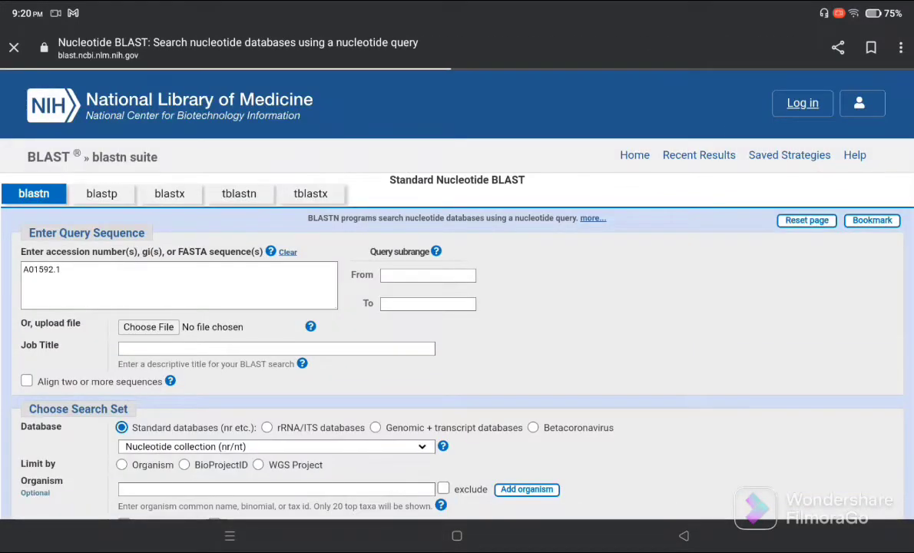
pyautogui.scroll(-3)
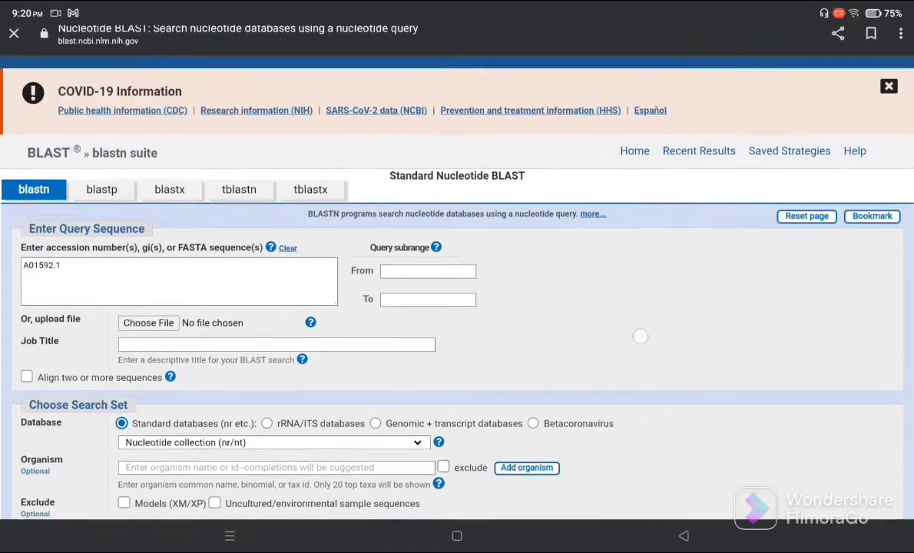
pyautogui.scroll(-3)
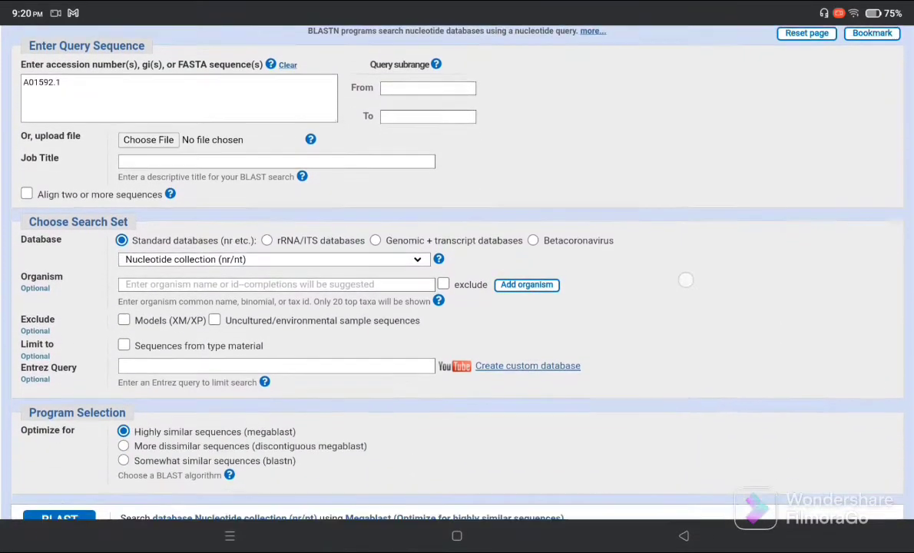
pyautogui.scroll(-3)
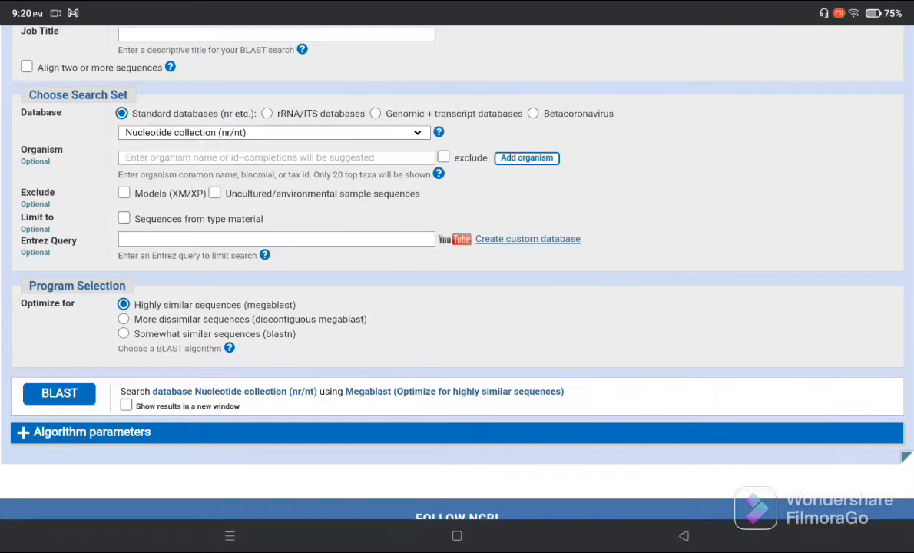
pyautogui.click(60, 393)
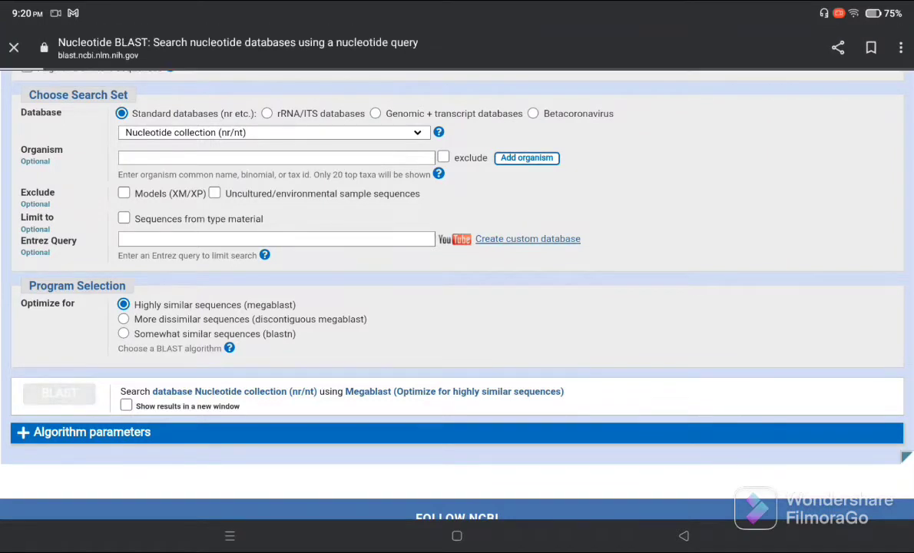
pyautogui.click(58, 393)
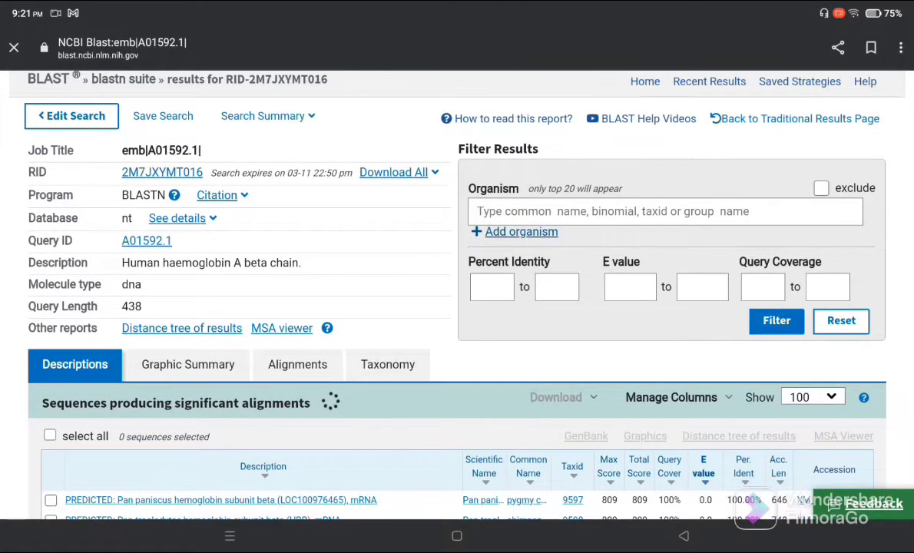
pyautogui.click(49, 434)
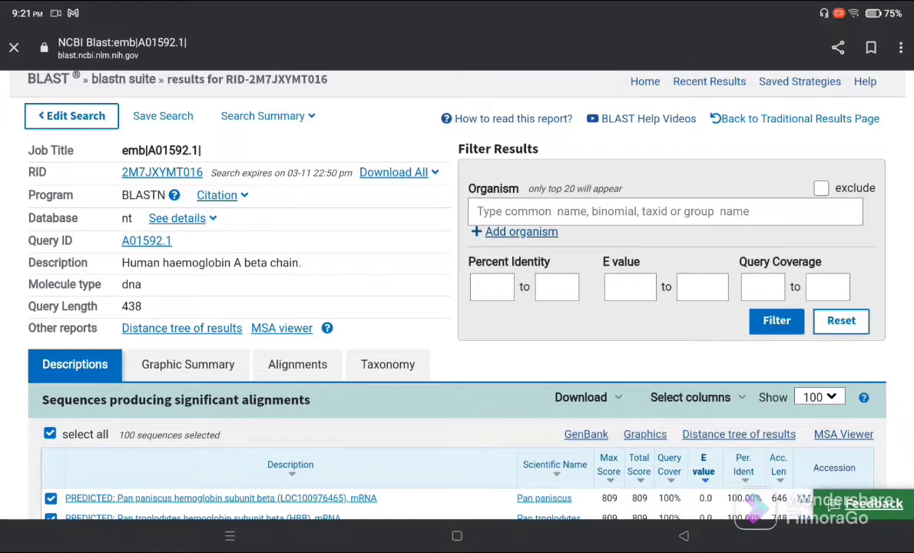
pyautogui.scroll(-3)
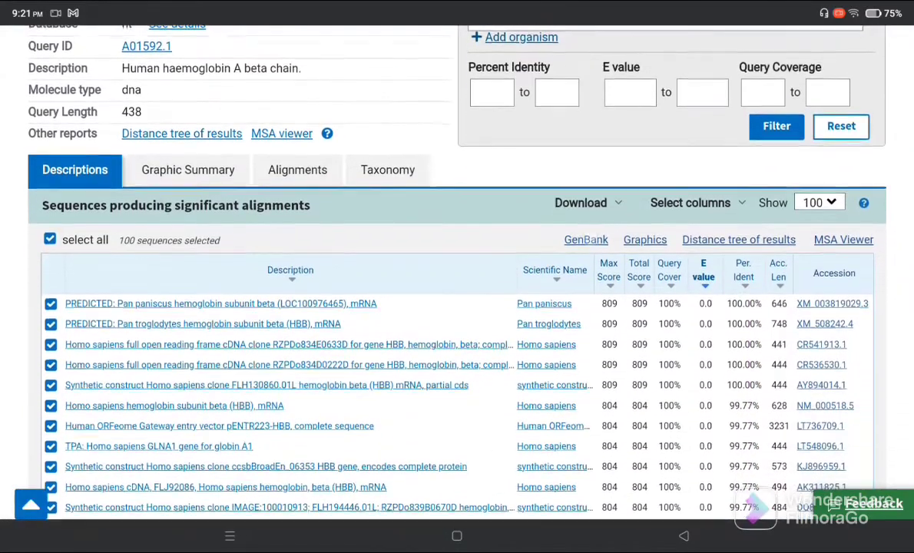
pyautogui.scroll(-3)
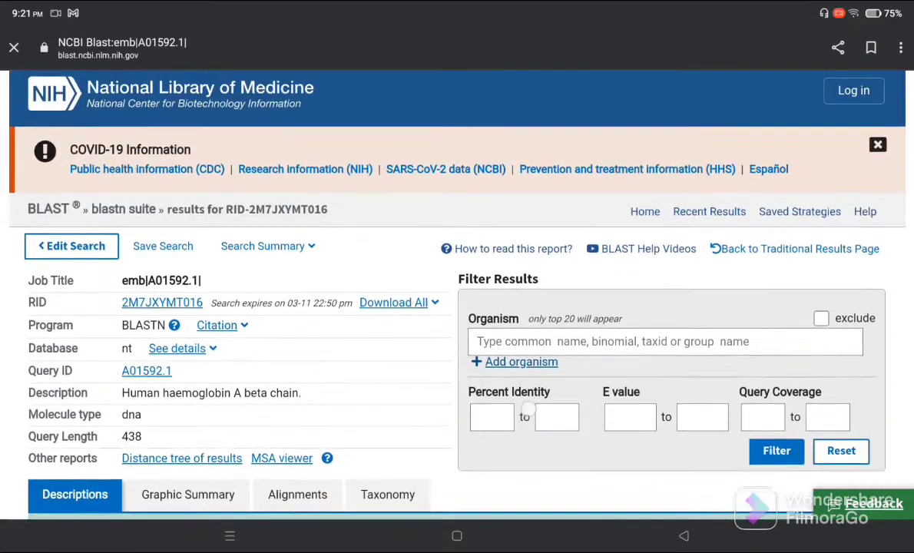
pyautogui.scroll(-3)
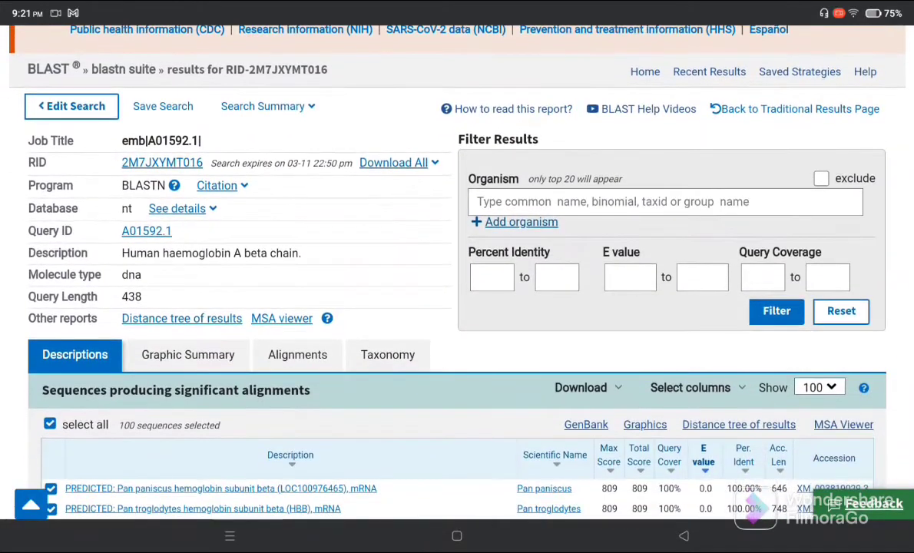
pyautogui.scroll(-3)
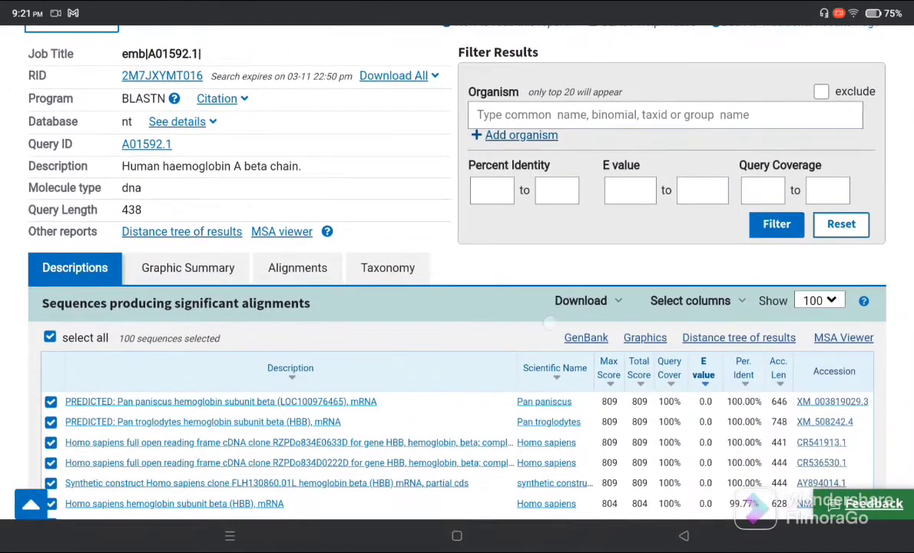
pyautogui.scroll(-3)
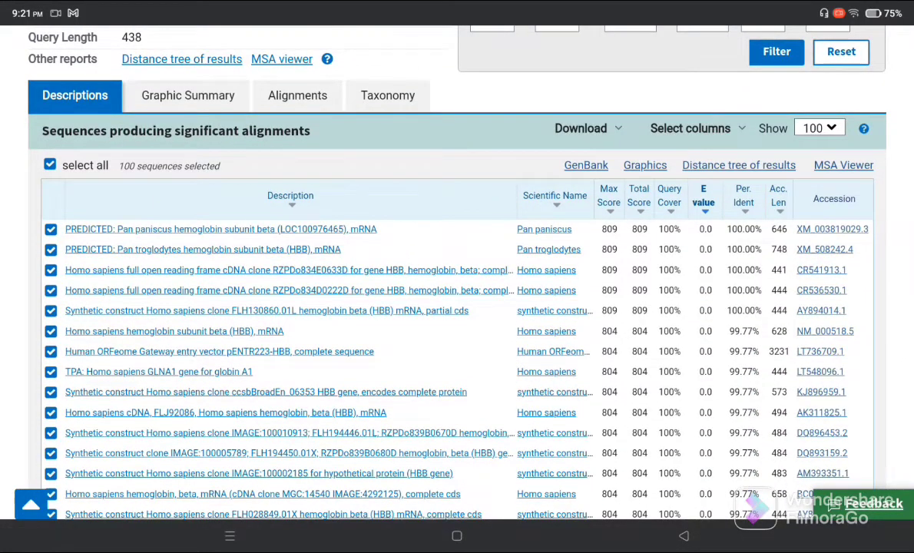
pyautogui.scroll(-3)
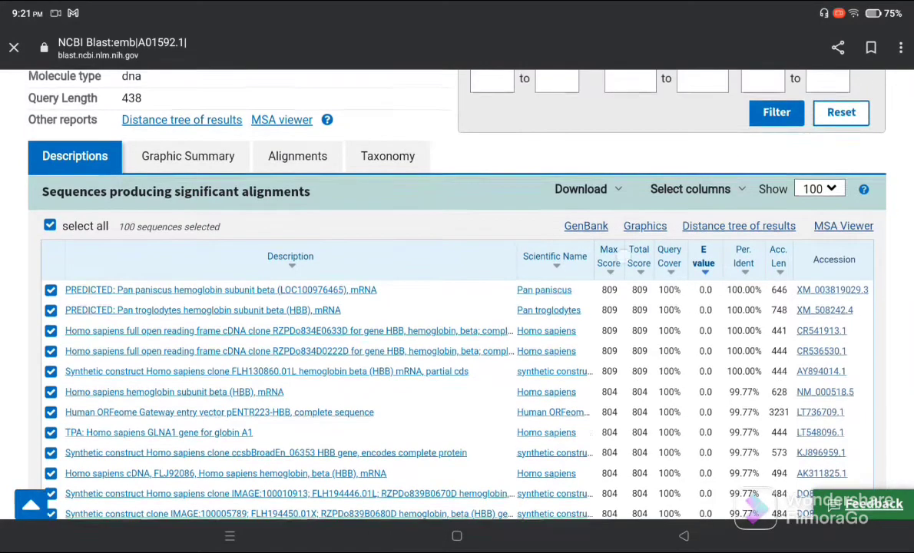
pyautogui.scroll(-3)
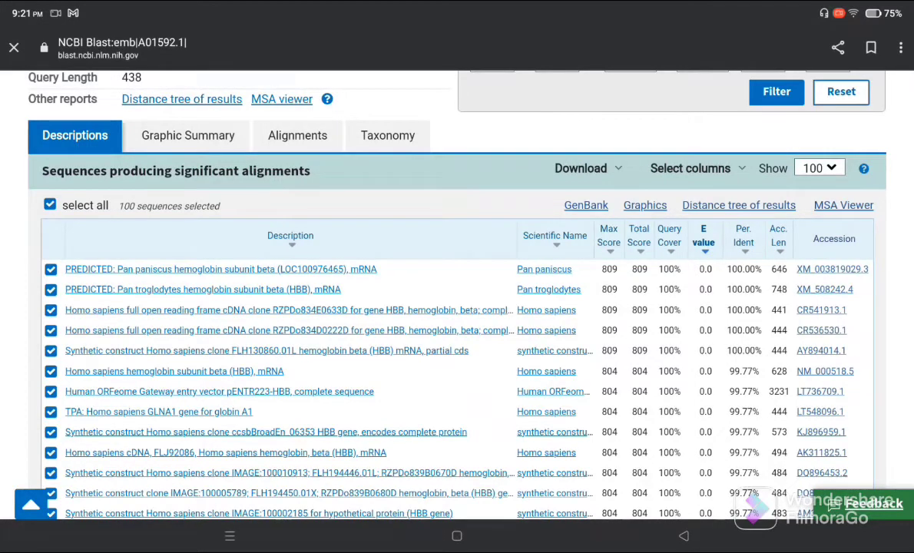
pyautogui.scroll(-3)
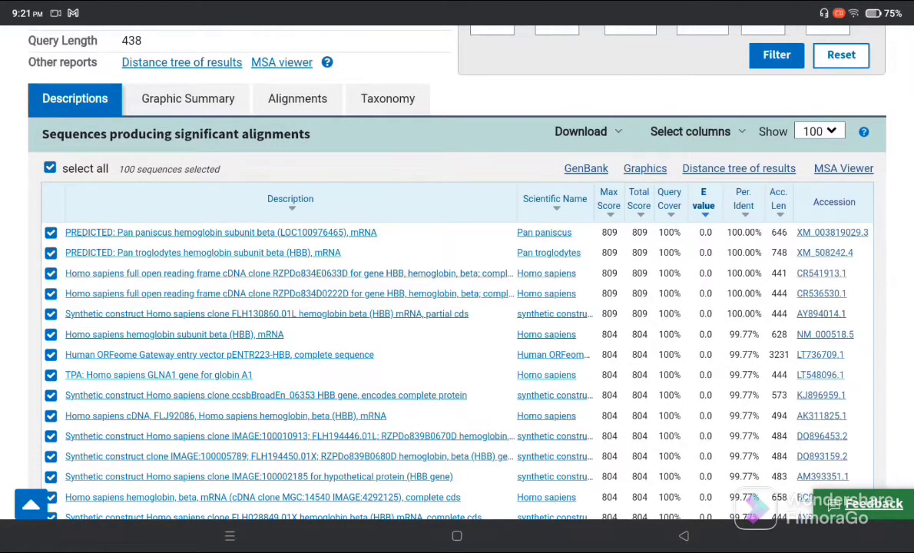
pyautogui.scroll(-3)
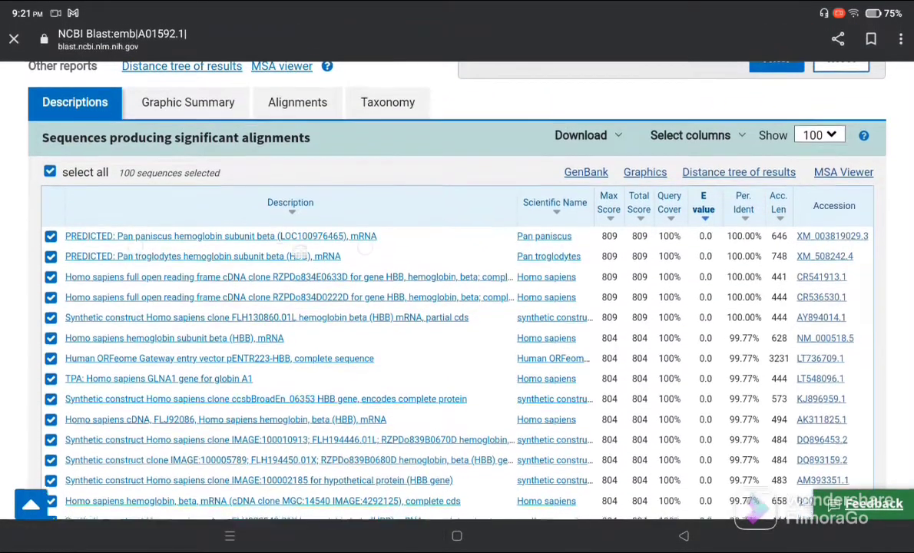
pyautogui.scroll(-3)
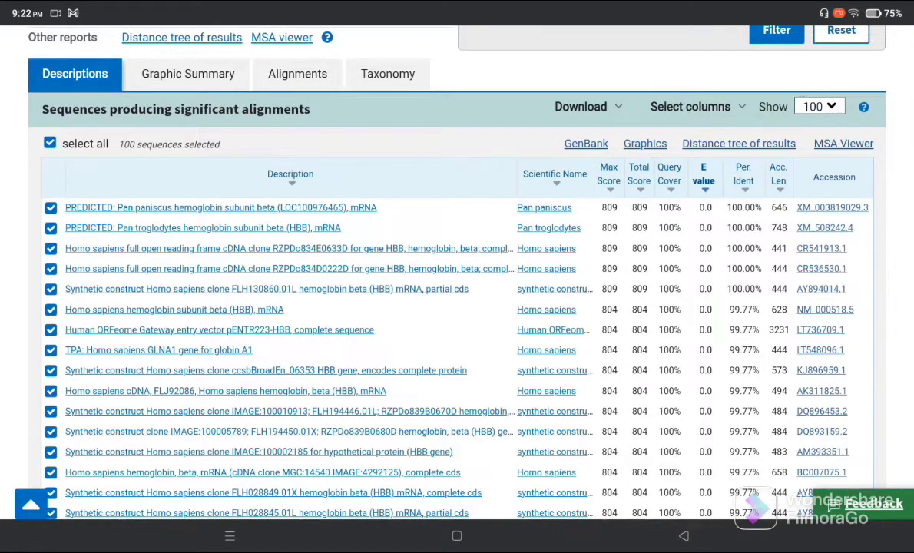
pyautogui.scroll(-3)
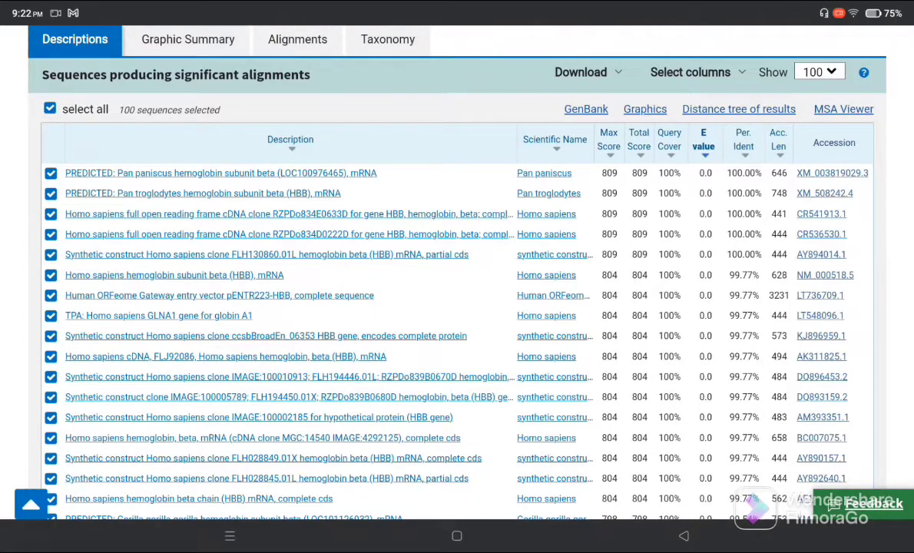
pyautogui.scroll(-3)
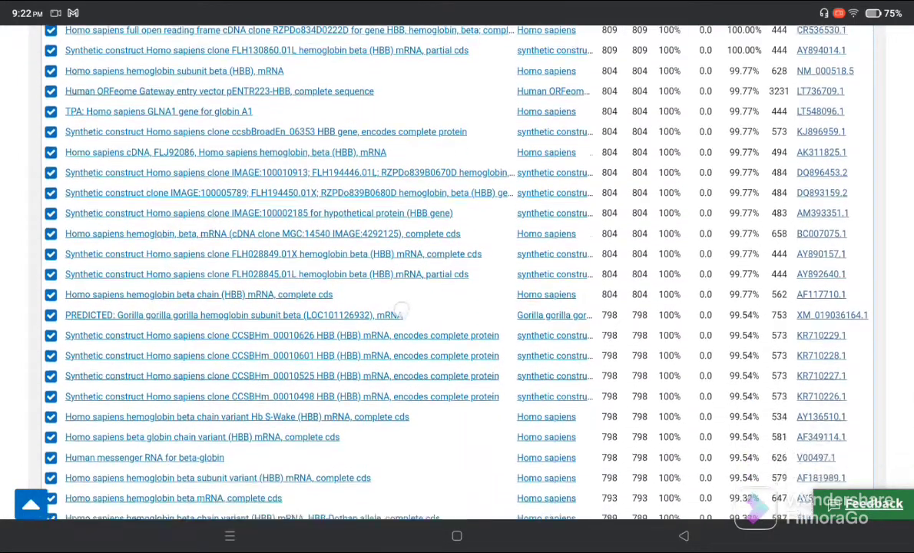
pyautogui.scroll(-3)
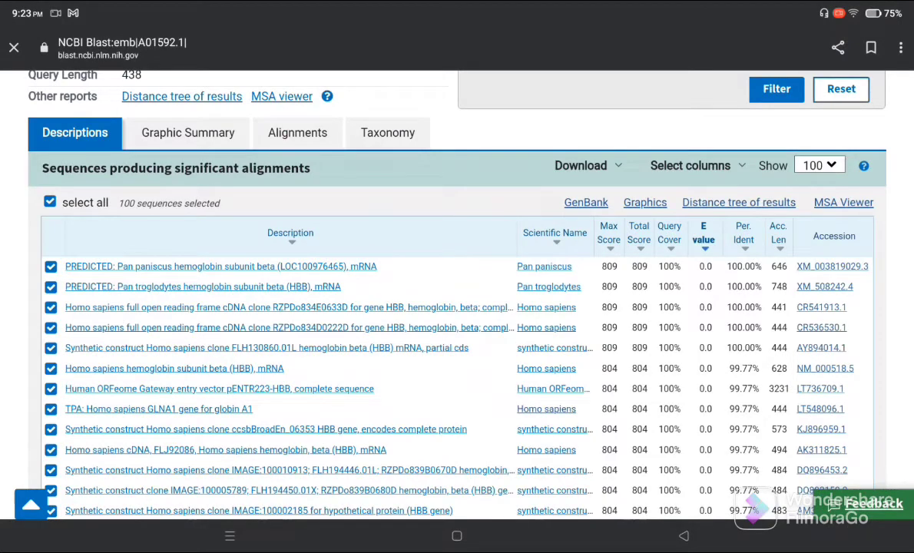
# Step: View the Graphic Summary of the top 100 hits spanning the 438-base query
pyautogui.click(187, 132)
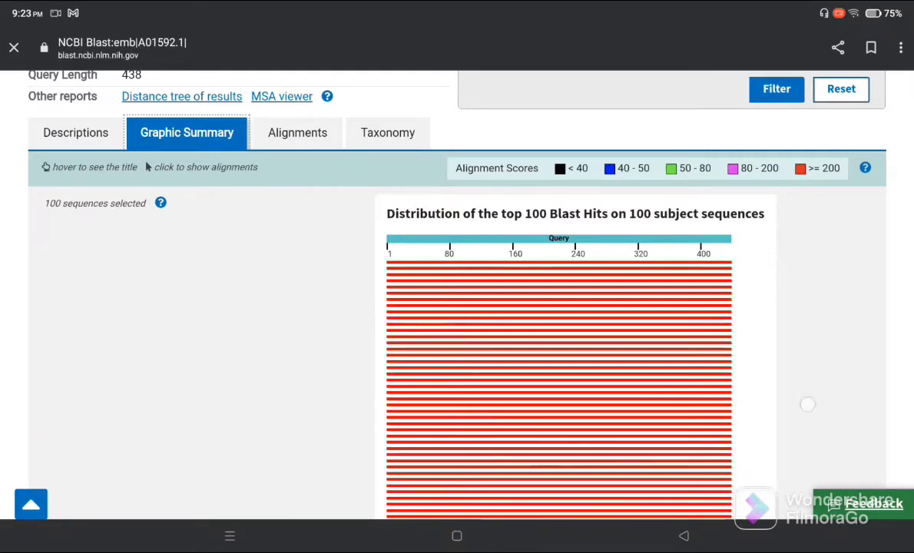
pyautogui.scroll(-3)
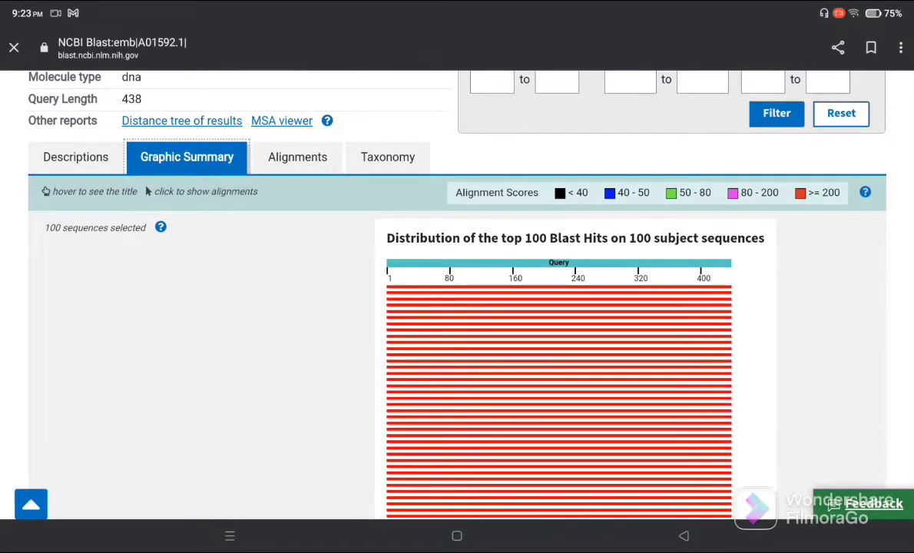
# Step: Review the pairwise alignments, starting with Pan paniscus hemoglobin beta matching 438/438 bases
pyautogui.click(297, 157)
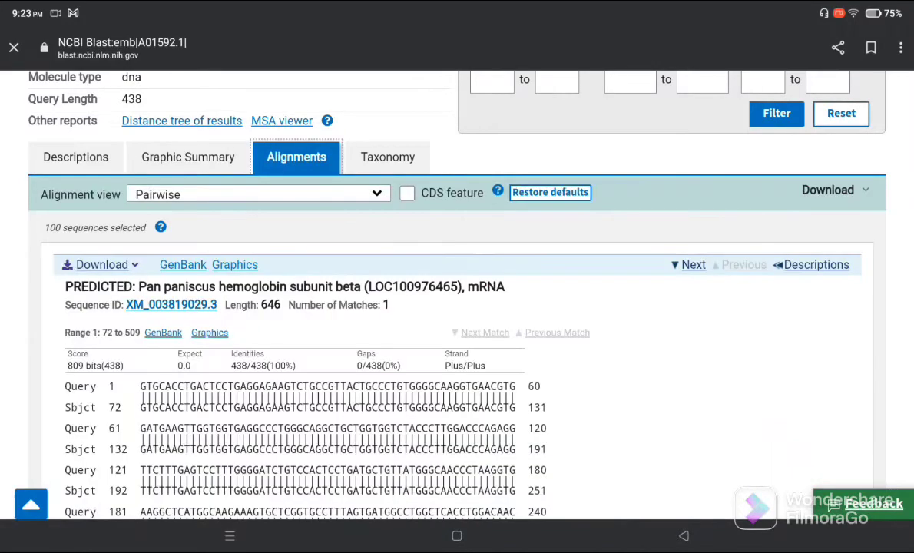
pyautogui.scroll(-3)
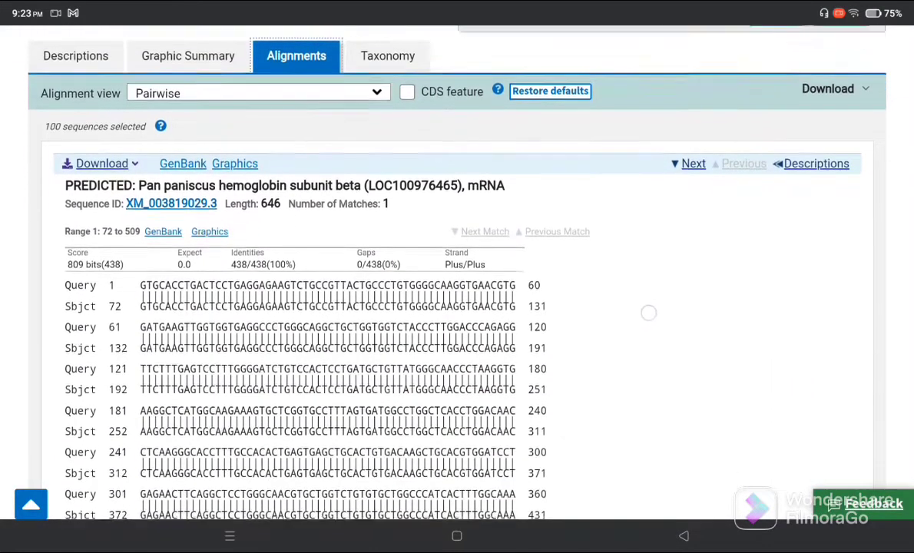
pyautogui.scroll(-3)
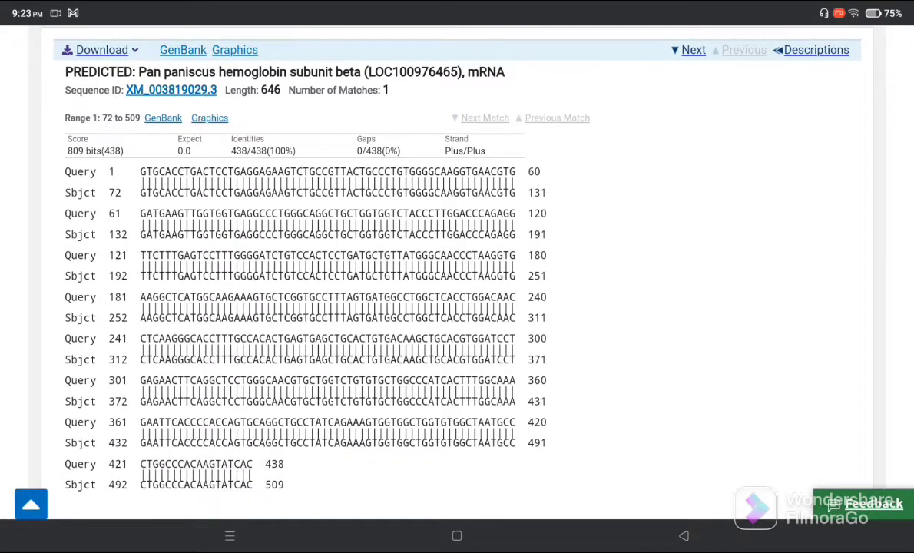
pyautogui.scroll(-3)
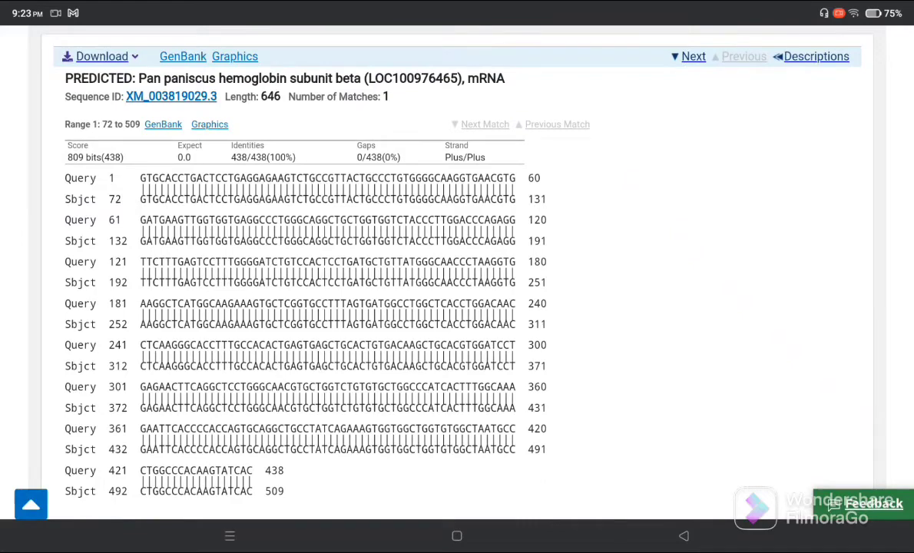
pyautogui.scroll(-3)
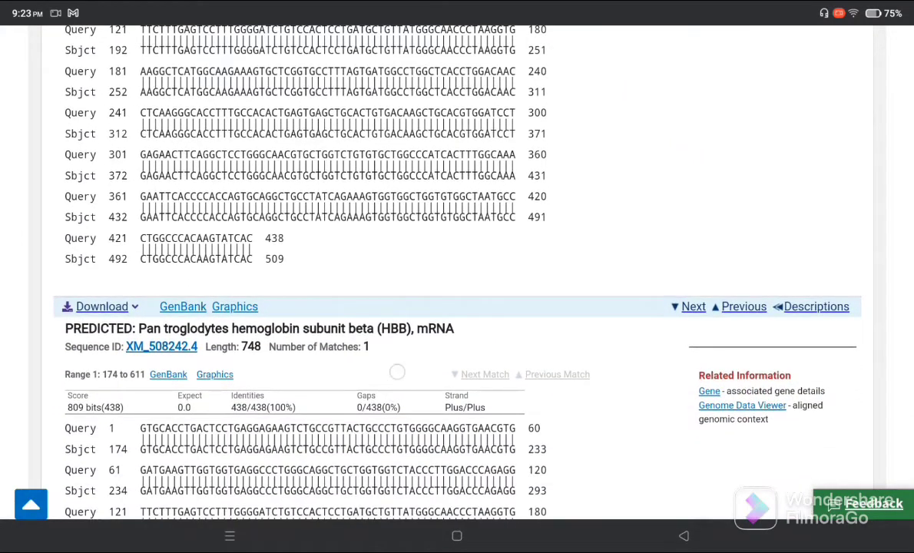
pyautogui.scroll(-3)
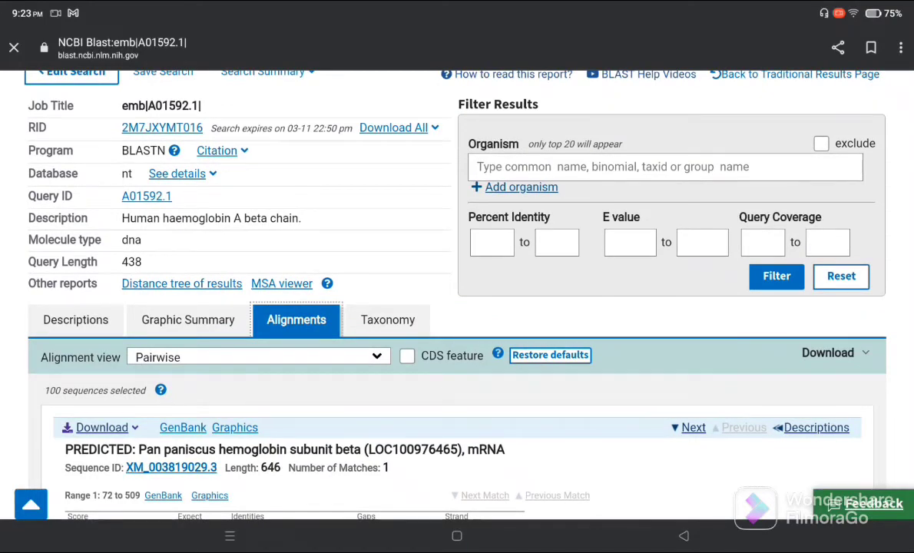
# Step: Review the Taxonomy lineage report of 106 hits, 22 from Homo sapiens
pyautogui.click(387, 319)
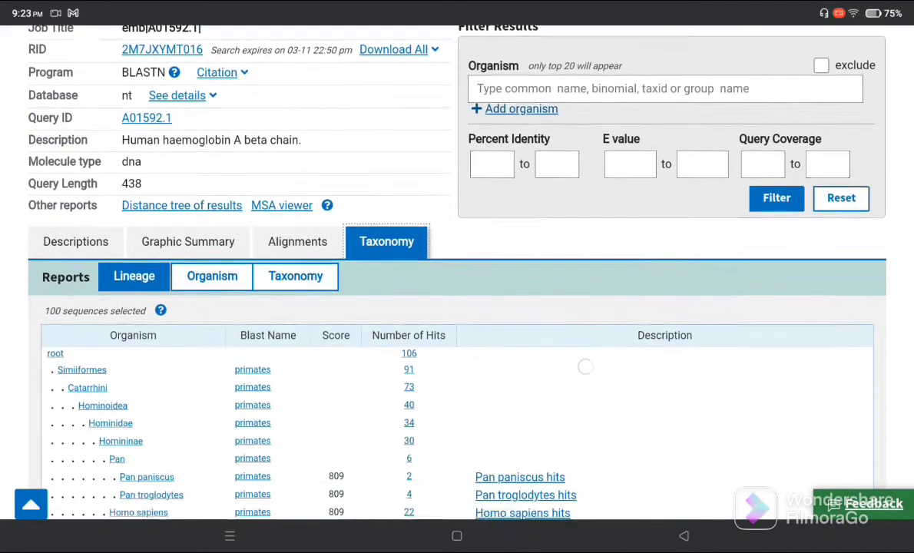
pyautogui.scroll(-3)
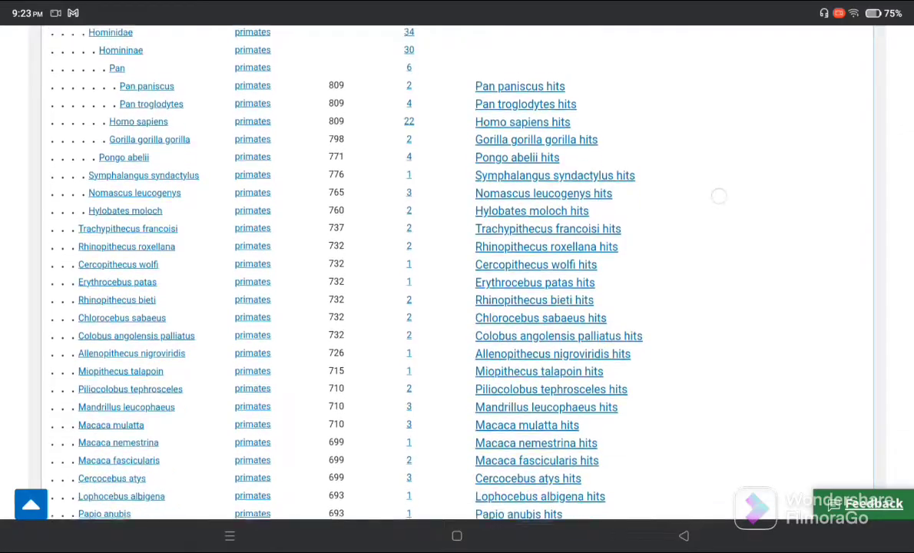
pyautogui.scroll(-3)
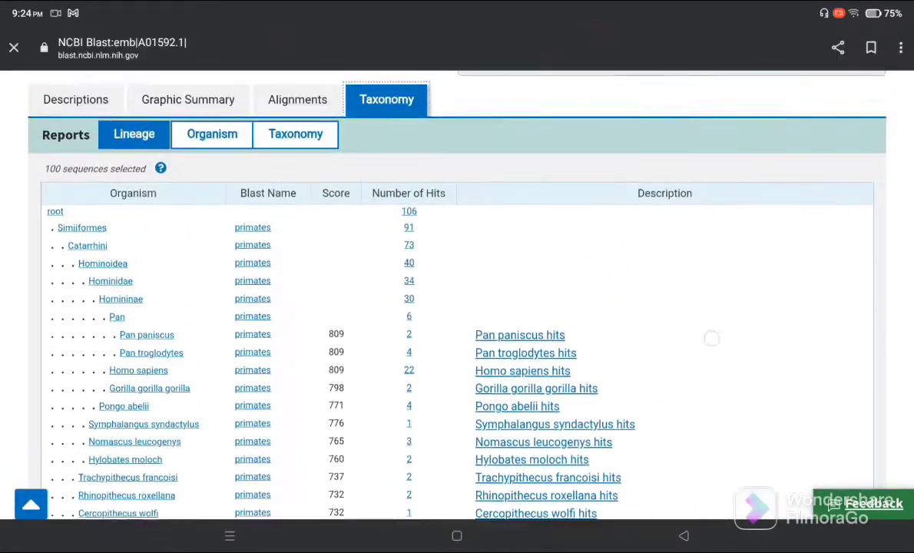
pyautogui.scroll(-3)
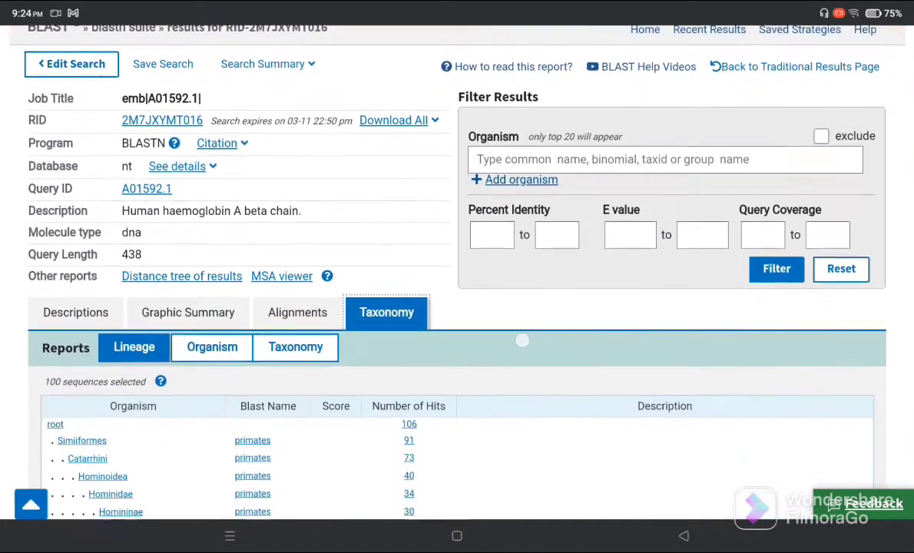
# Step: Return to the Descriptions table of 100 significant alignments and scroll through it
pyautogui.click(74, 312)
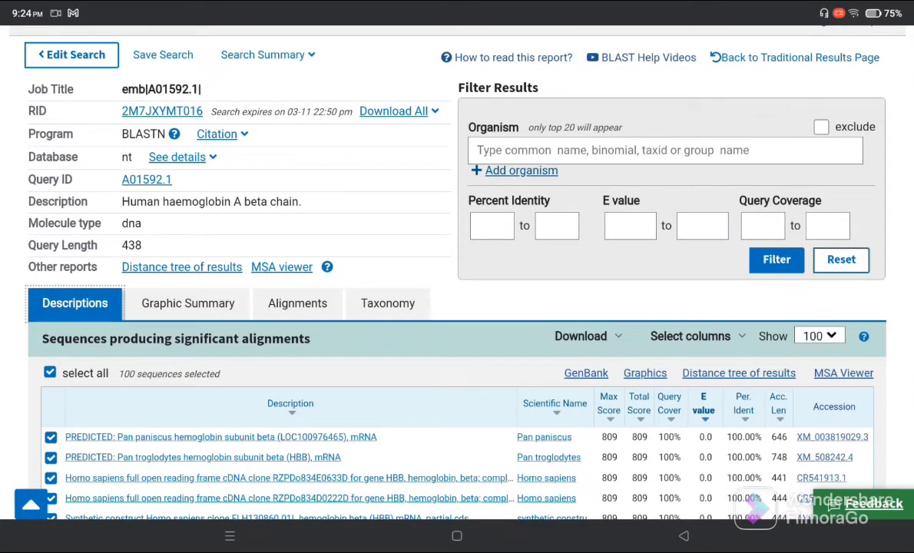
pyautogui.scroll(-3)
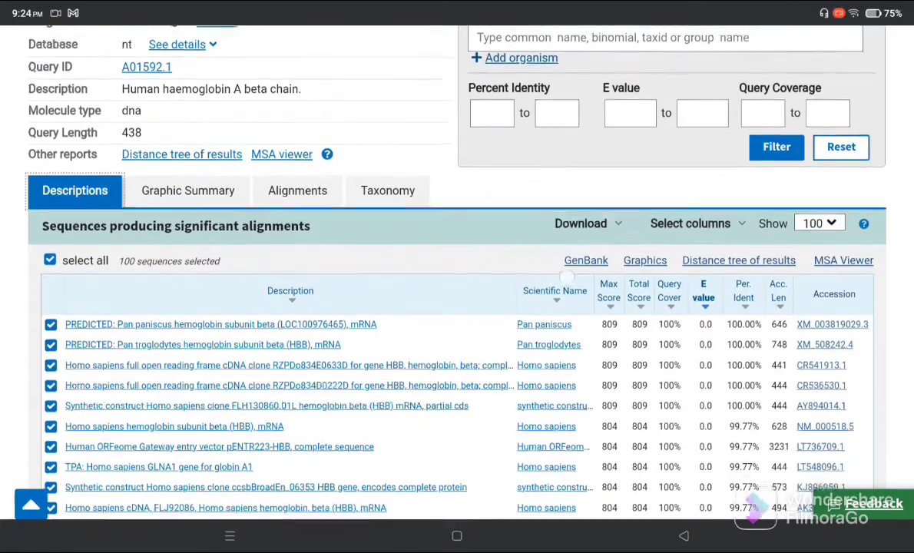
pyautogui.scroll(-3)
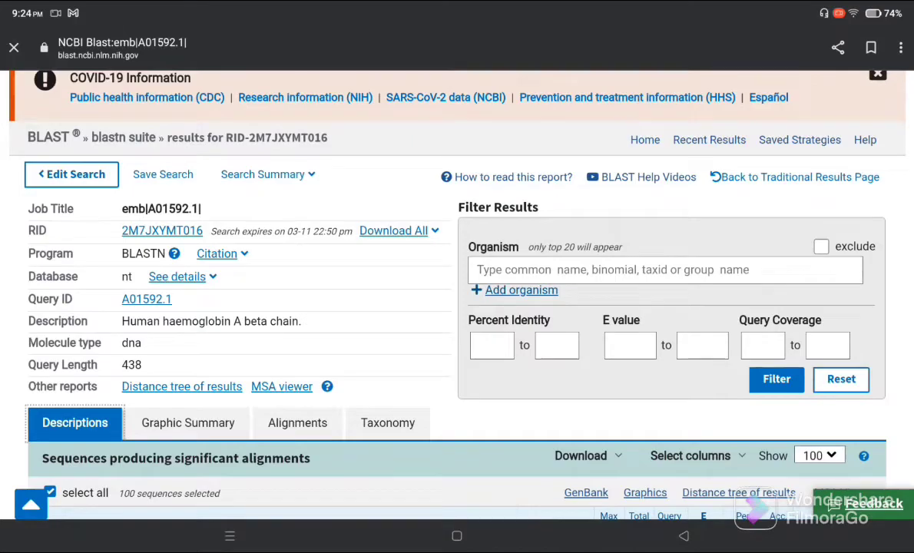
pyautogui.scroll(-3)
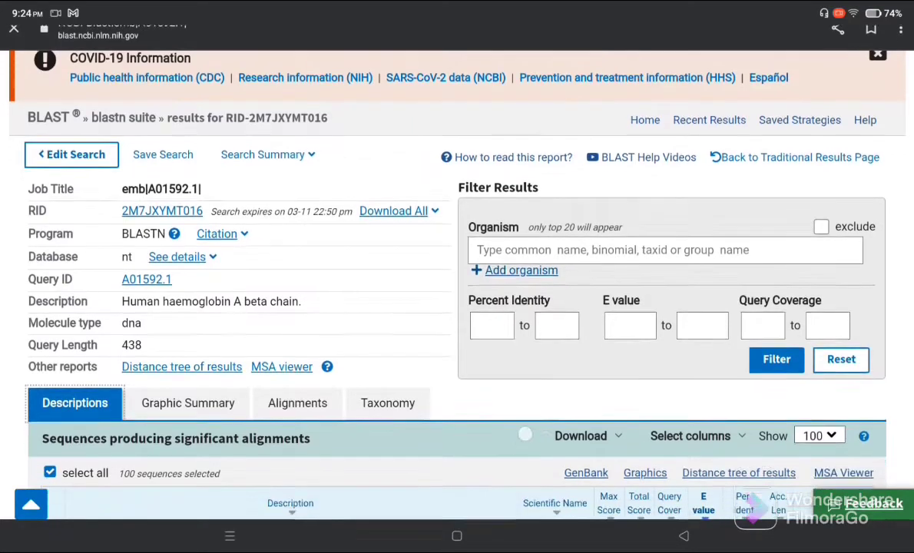
pyautogui.scroll(-3)
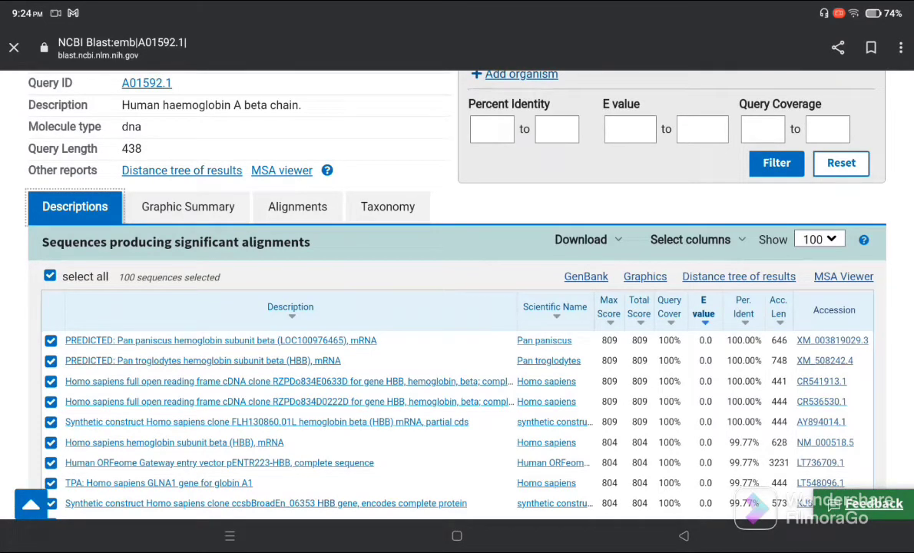
pyautogui.click(186, 205)
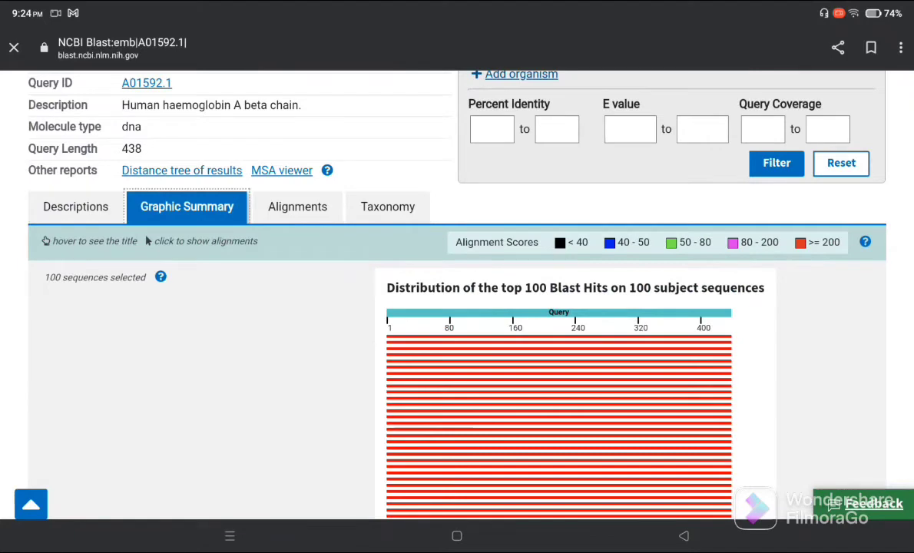
pyautogui.scroll(-3)
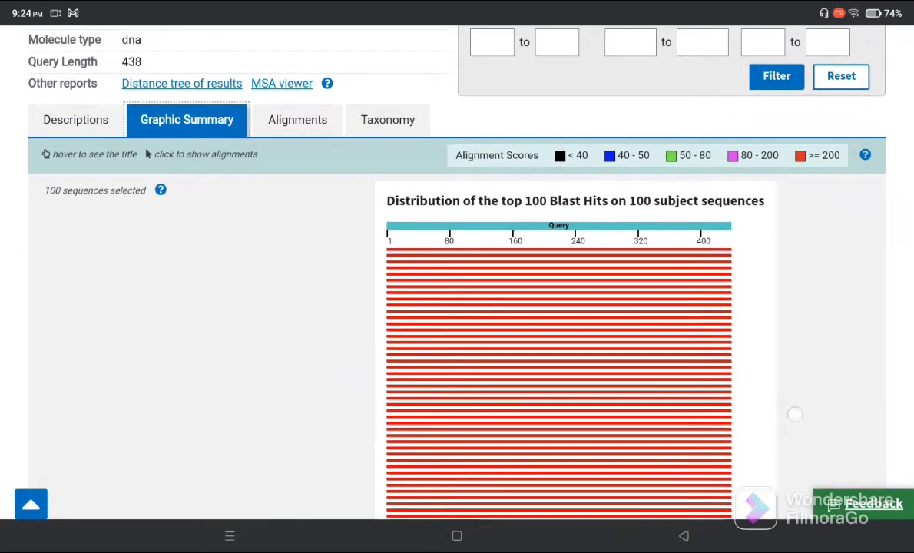
pyautogui.scroll(-3)
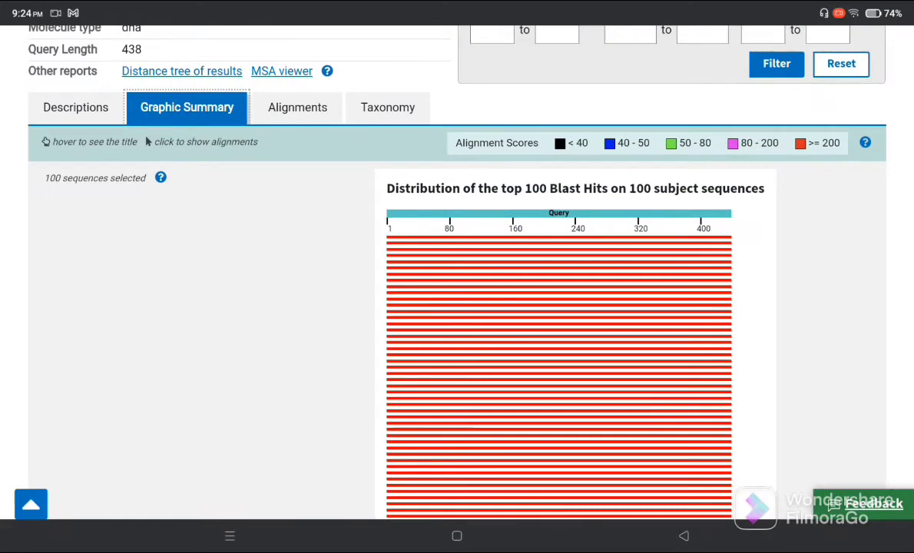
pyautogui.click(296, 108)
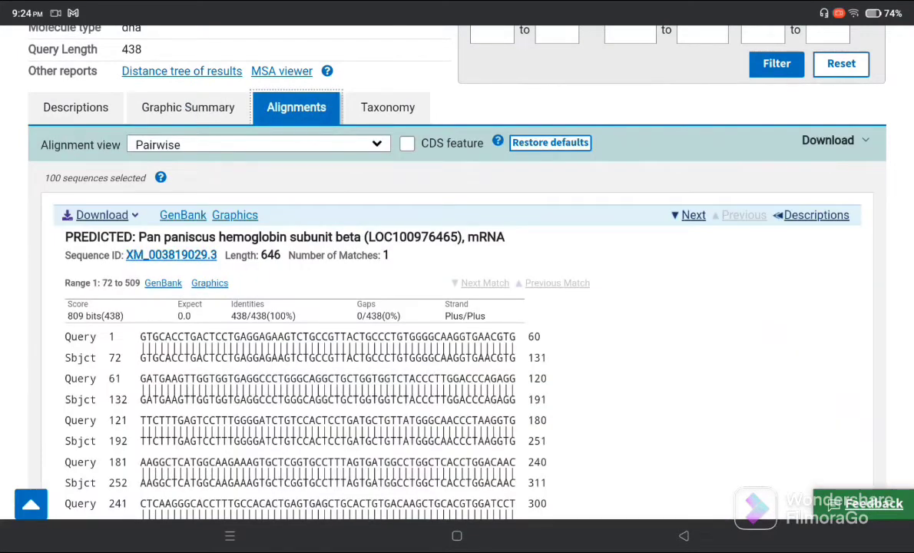
pyautogui.click(387, 107)
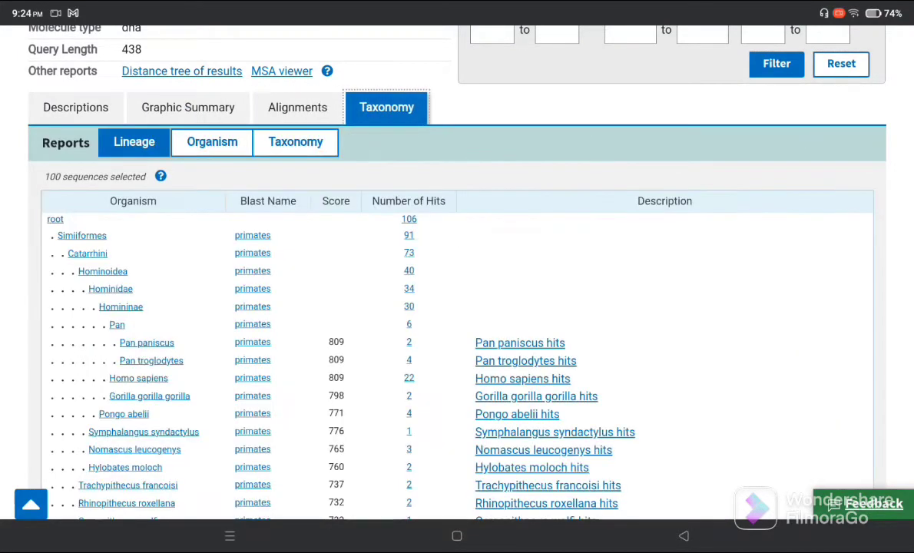
pyautogui.click(75, 107)
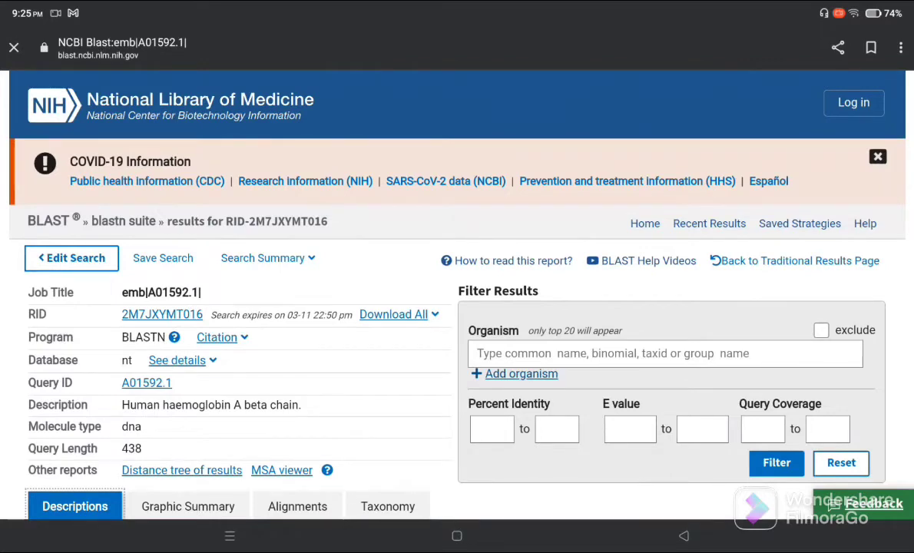
pyautogui.scroll(-3)
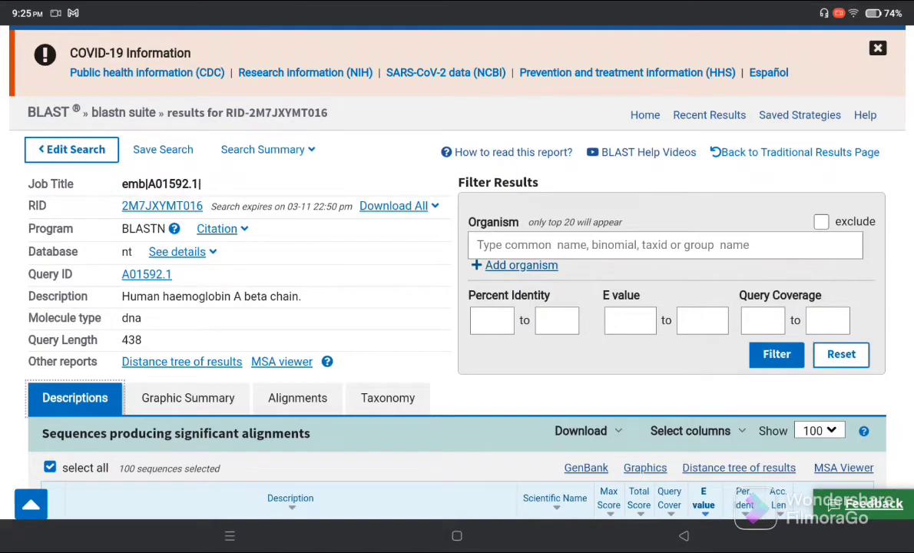
pyautogui.click(878, 48)
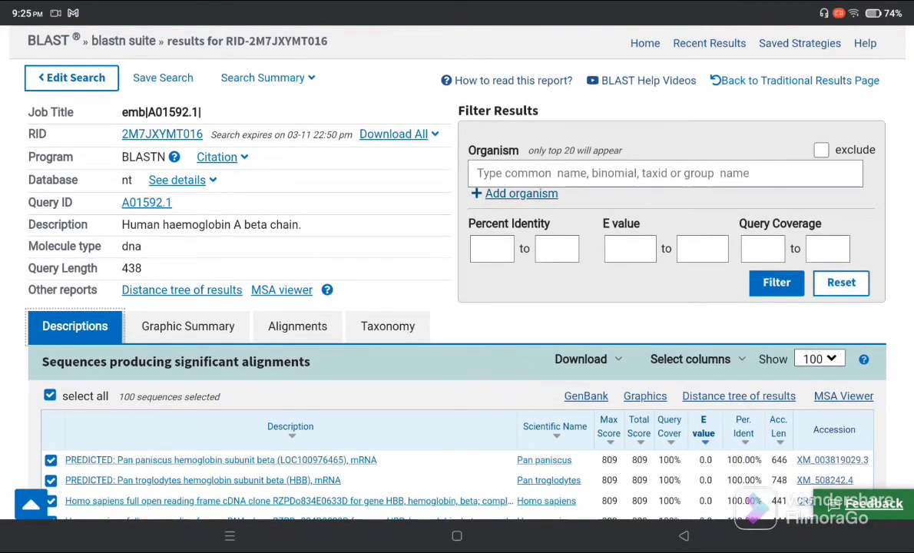
pyautogui.scroll(-3)
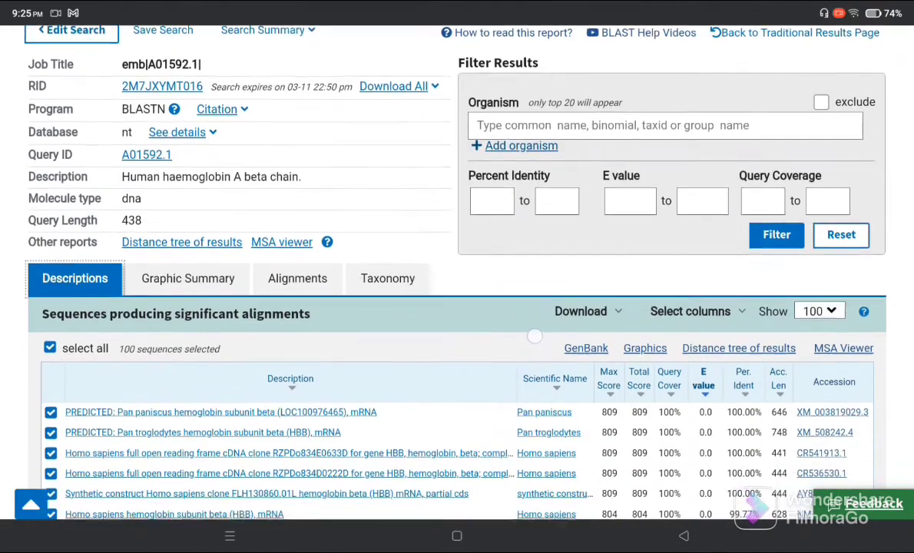